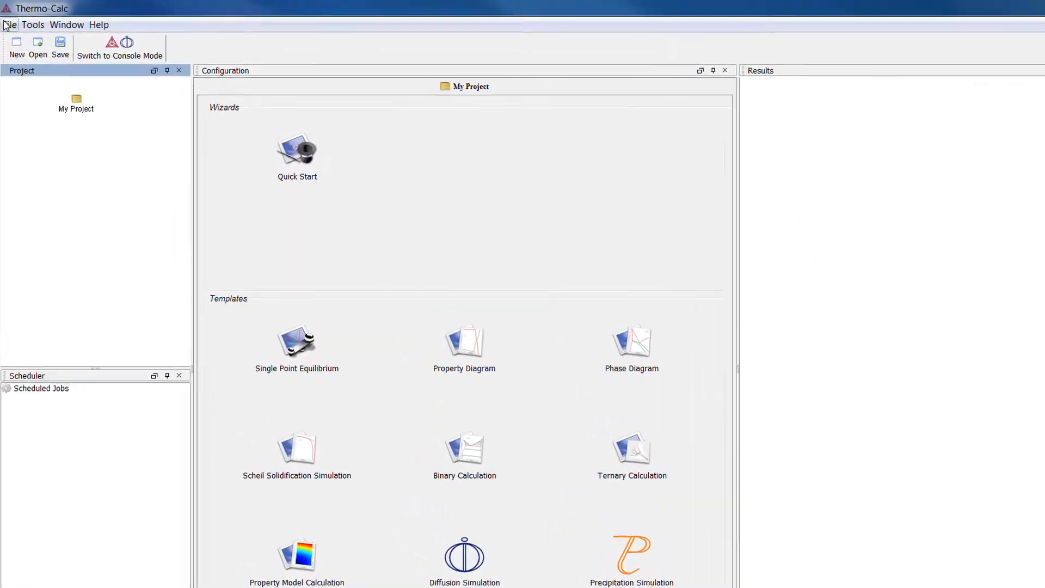
- Open the bundled example projects from the File menu
{"action": "left_click", "coordinate": [10, 25]}
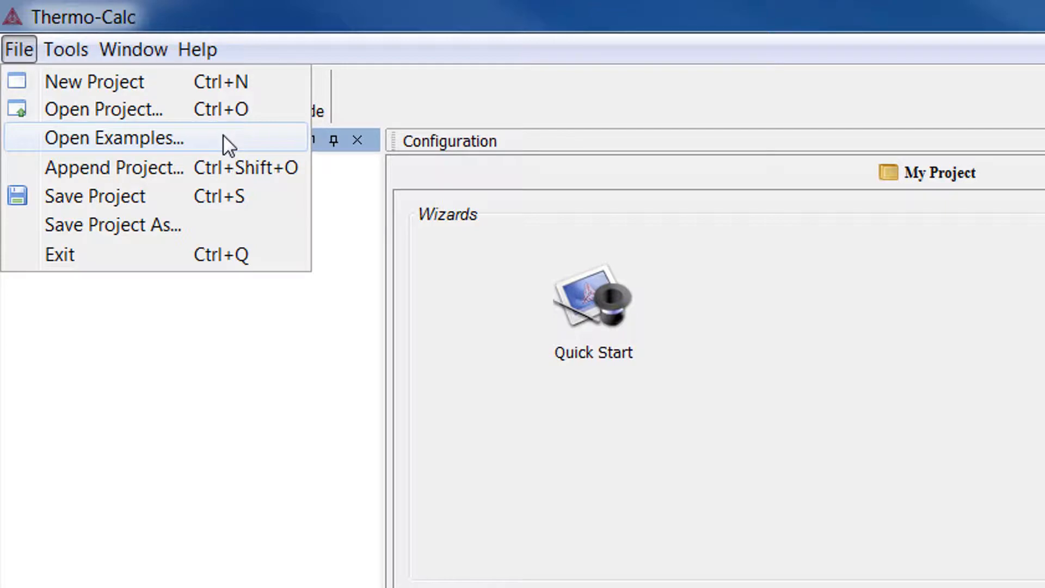
{"action": "left_click", "coordinate": [196, 50]}
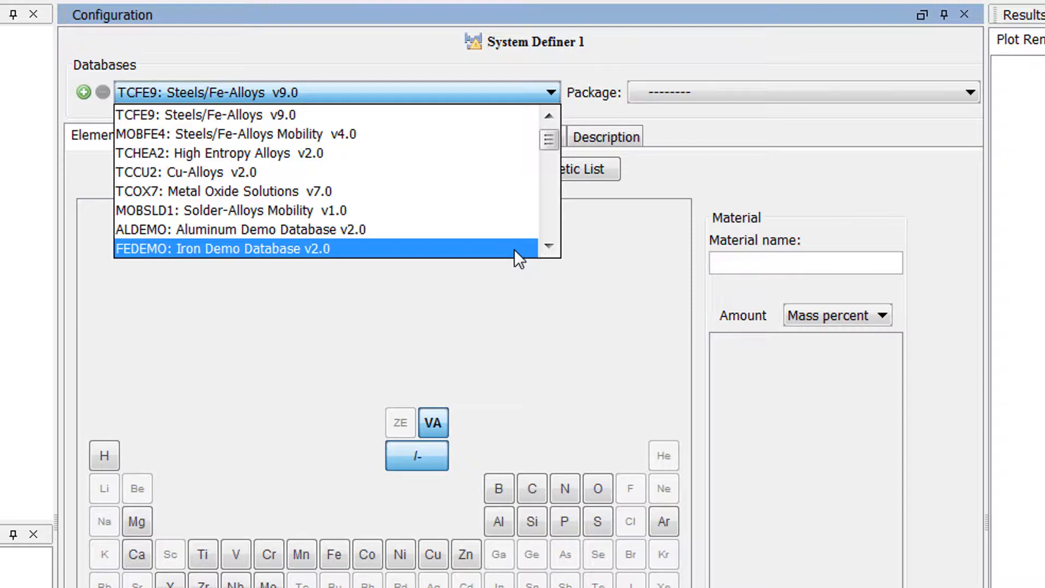
- Choose the FEDEMO Iron Demo Database v2.0 and add Cr and C to the Fe system
{"action": "left_click", "coordinate": [221, 248]}
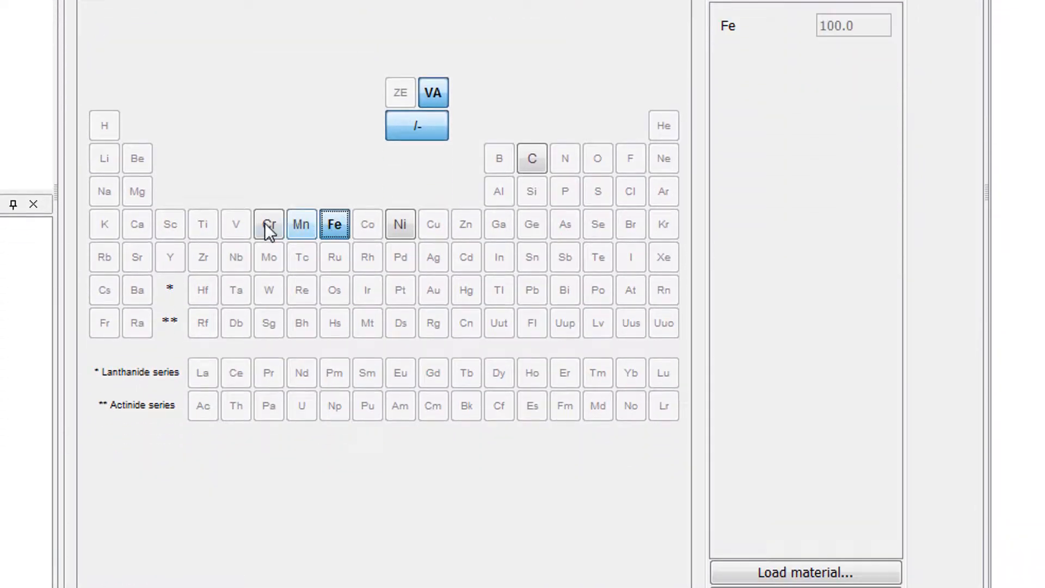
{"action": "left_click", "coordinate": [269, 224]}
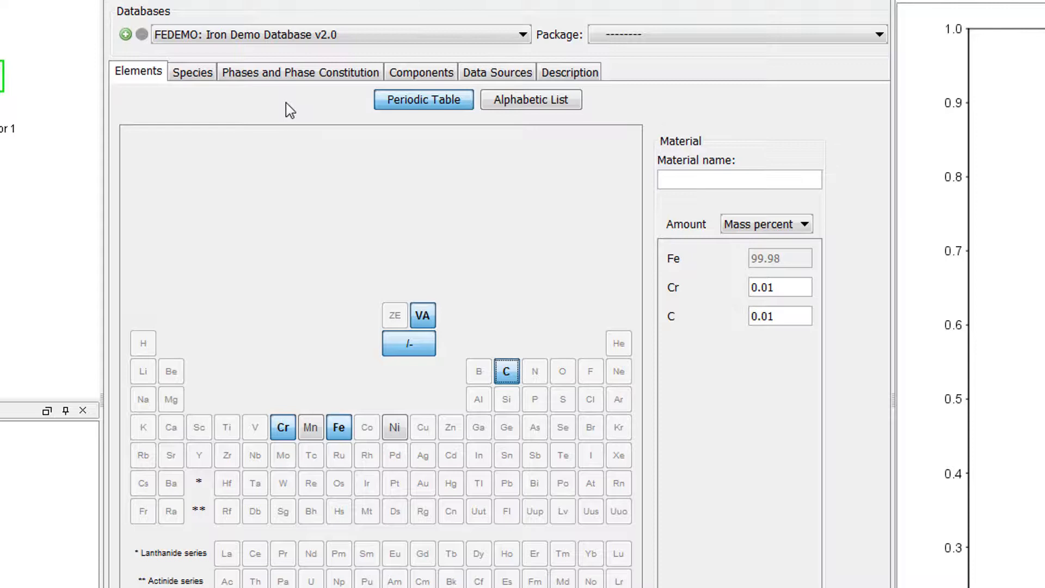
- Deselect all phases, keep only FCC_A1 and M7C3, and set M7C3's status to Dormant
{"action": "left_click", "coordinate": [299, 71]}
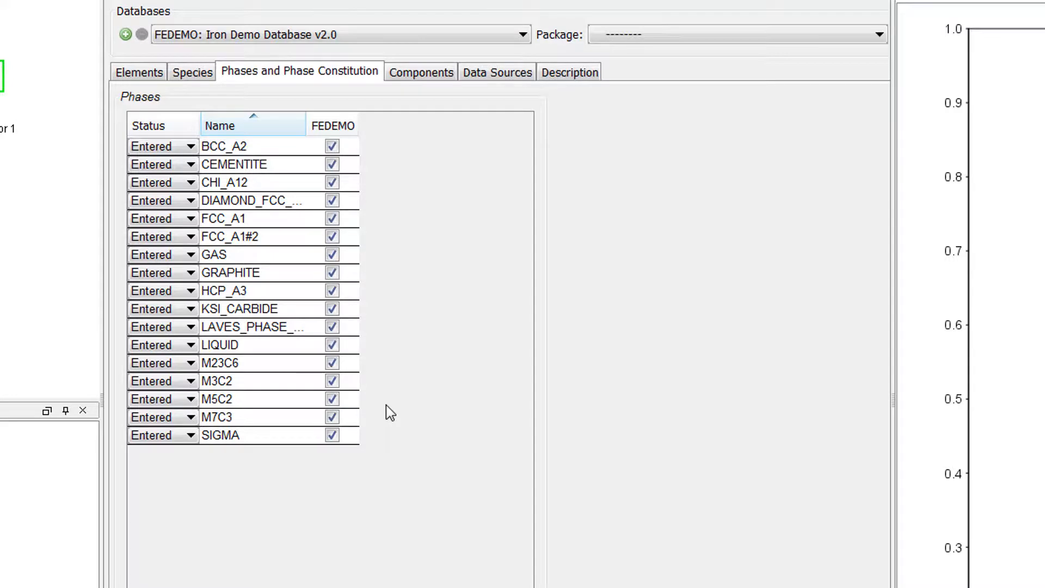
{"action": "scroll", "scroll_direction": "down", "scroll_amount": 3}
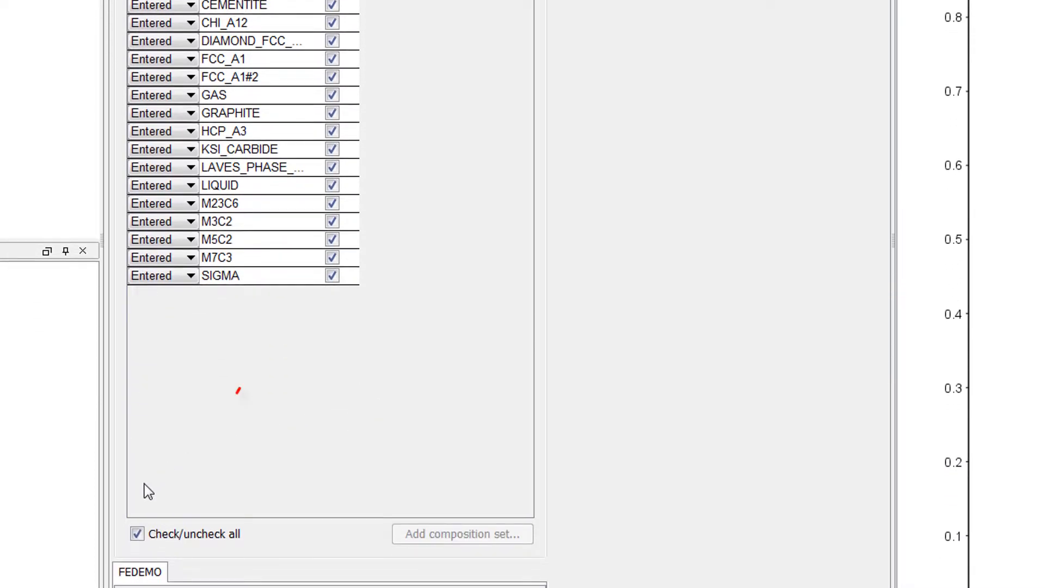
{"action": "left_click", "coordinate": [138, 534]}
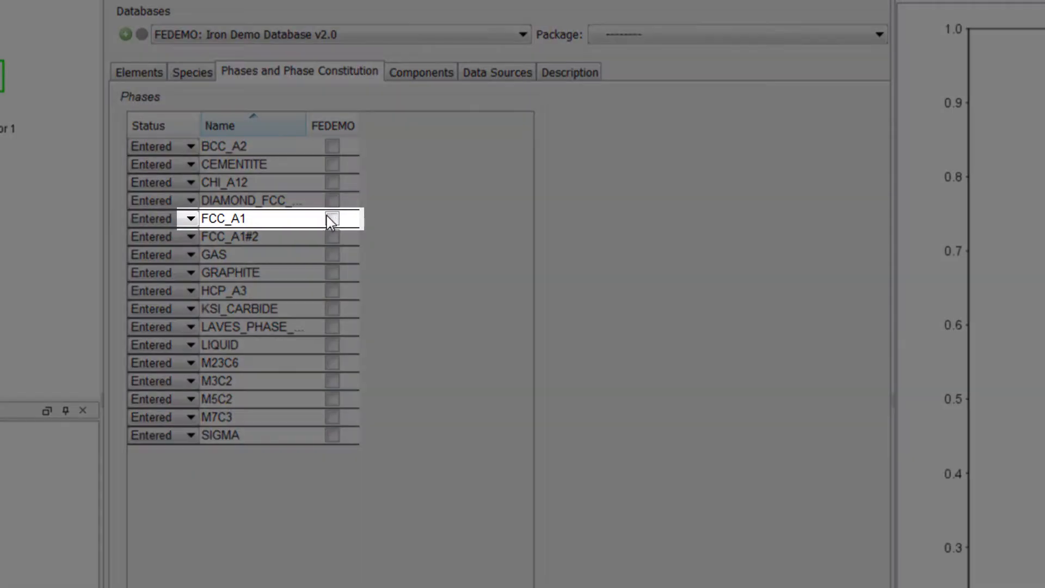
{"action": "left_click", "coordinate": [332, 219]}
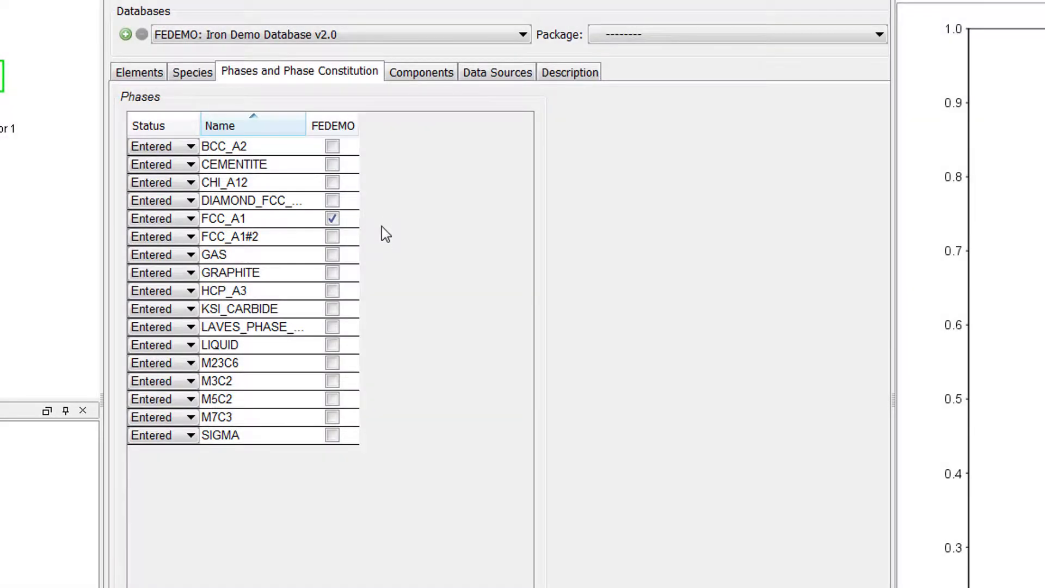
{"action": "left_click", "coordinate": [332, 416]}
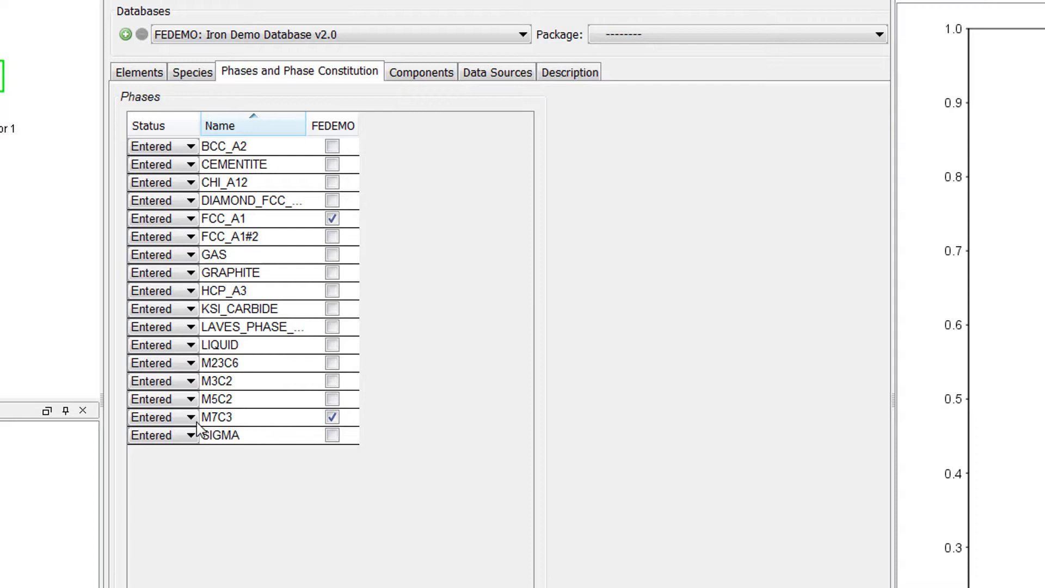
{"action": "left_click", "coordinate": [190, 416]}
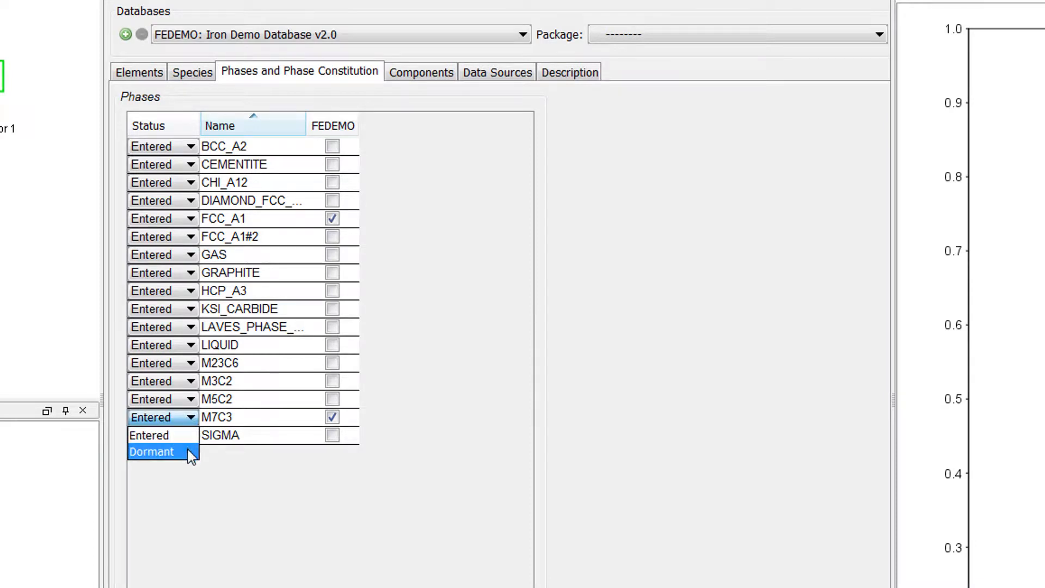
{"action": "left_click", "coordinate": [151, 452]}
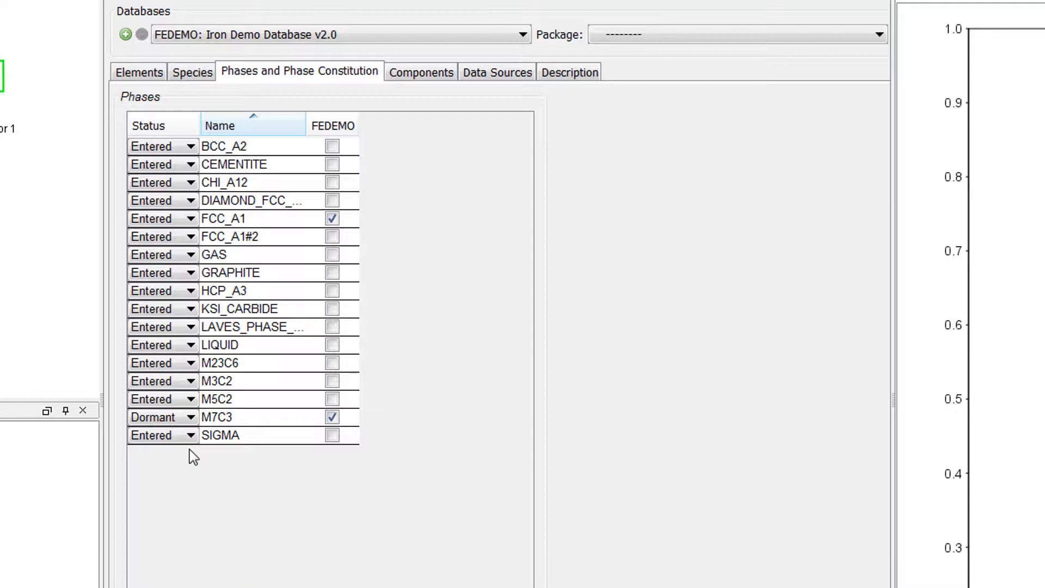
{"action": "mouse_move", "coordinate": [186, 452]}
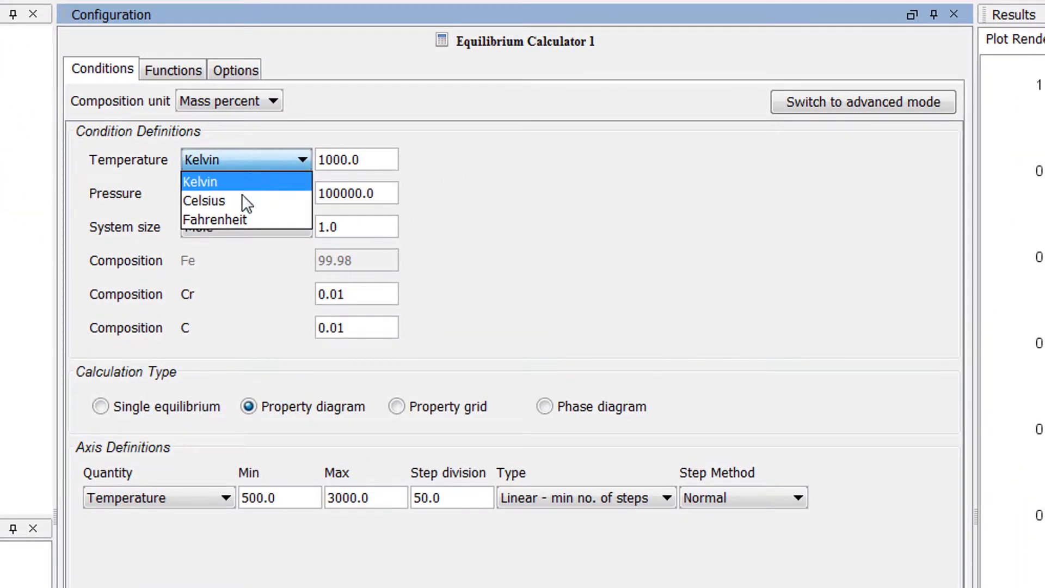
- Express temperature in degrees Celsius and switch the calculation to a property grid
{"action": "left_click", "coordinate": [205, 199]}
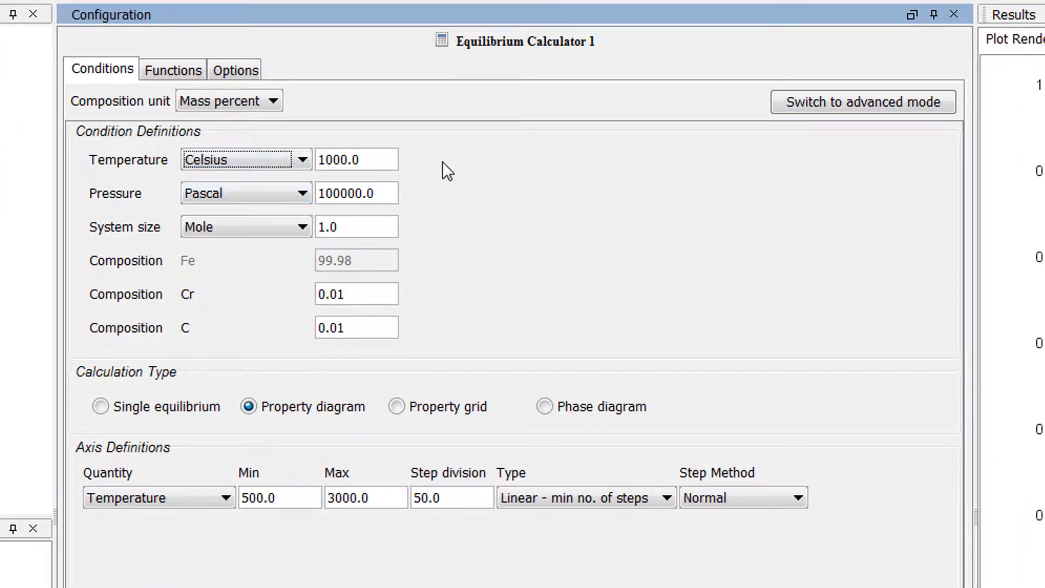
{"action": "scroll", "scroll_direction": "down", "scroll_amount": 3}
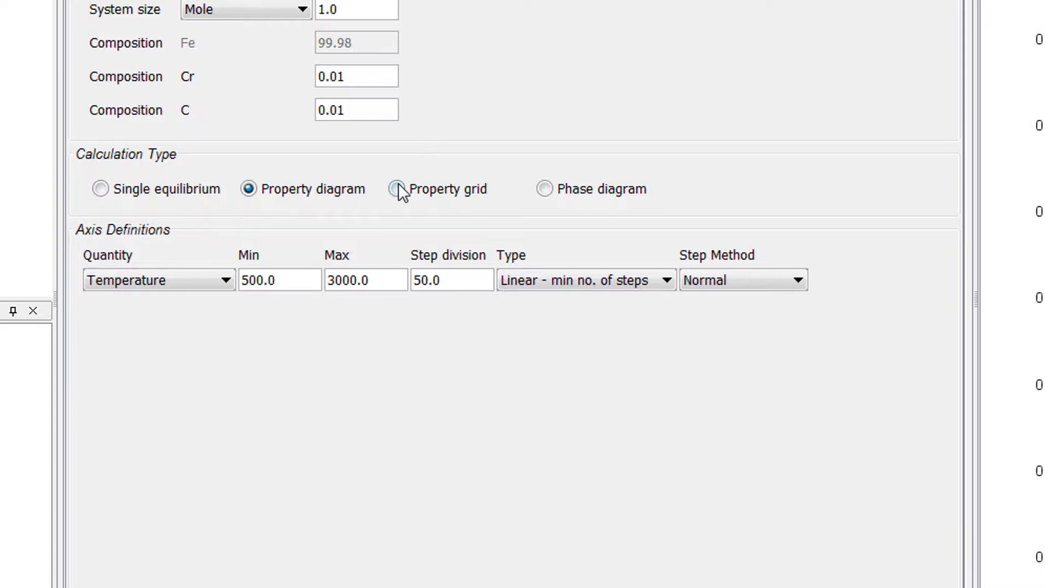
{"action": "left_click", "coordinate": [398, 189]}
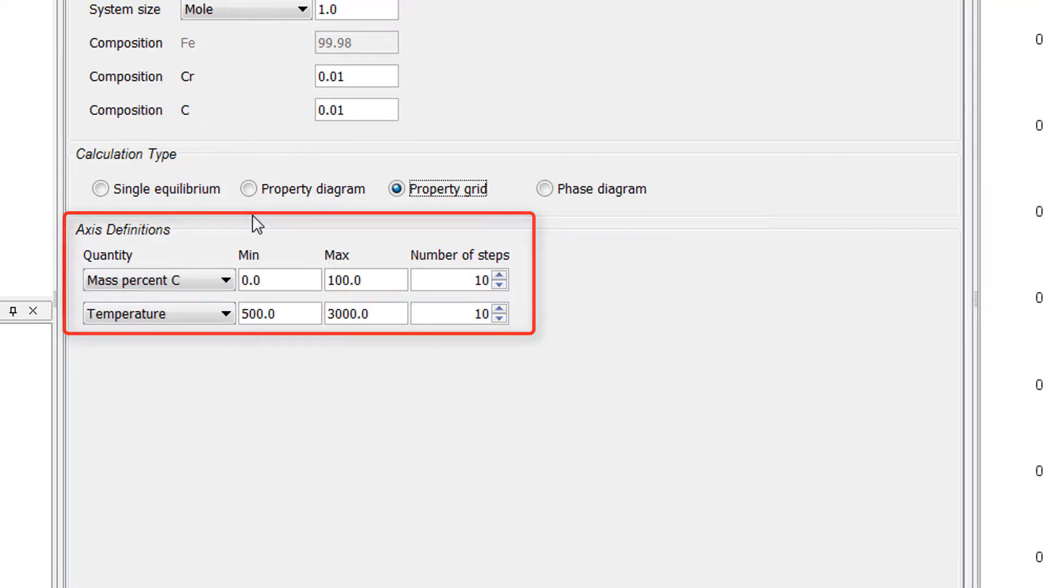
- Set the carbon axis maximum to 1 and the second axis to mass percent Cr, max 20
{"action": "left_click", "coordinate": [159, 279]}
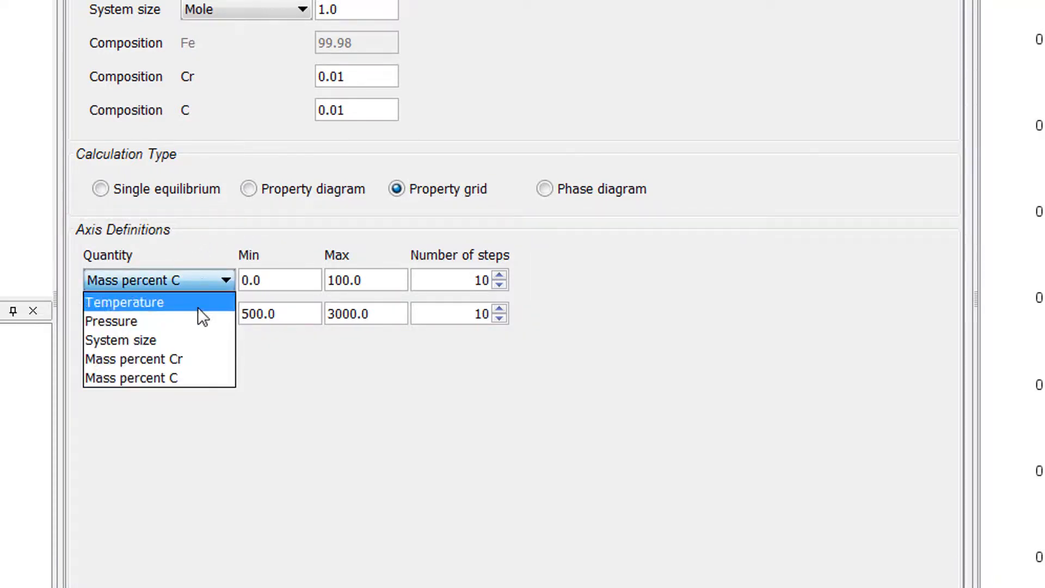
{"action": "left_click", "coordinate": [125, 302]}
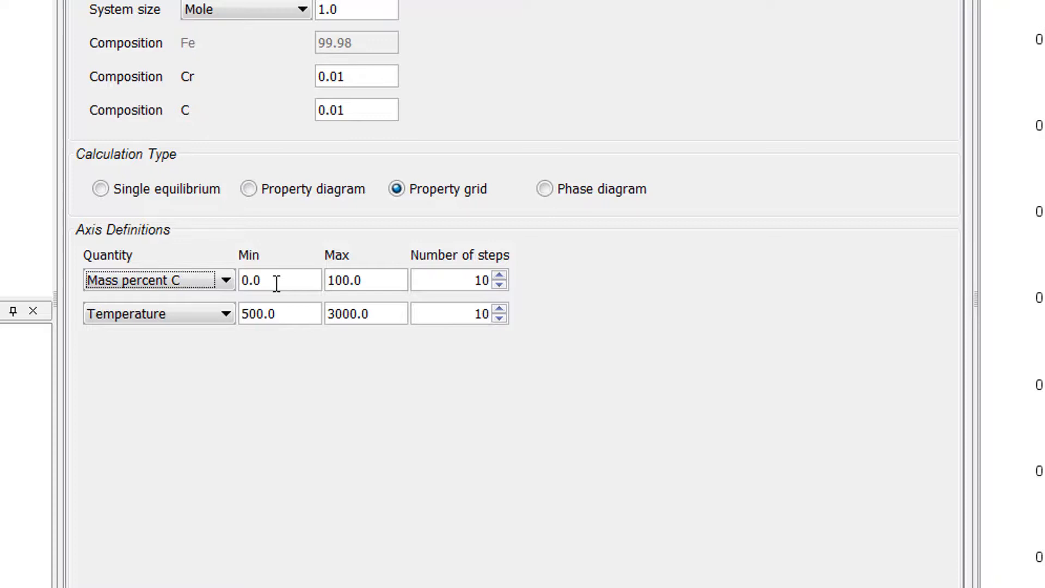
{"action": "triple_click", "coordinate": [365, 280]}
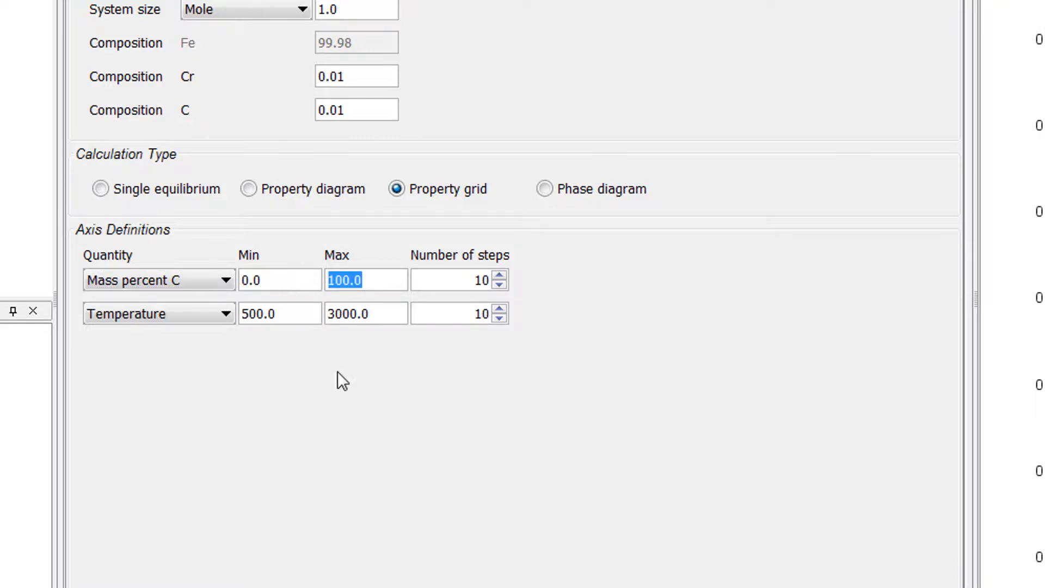
{"action": "type", "text": "1"}
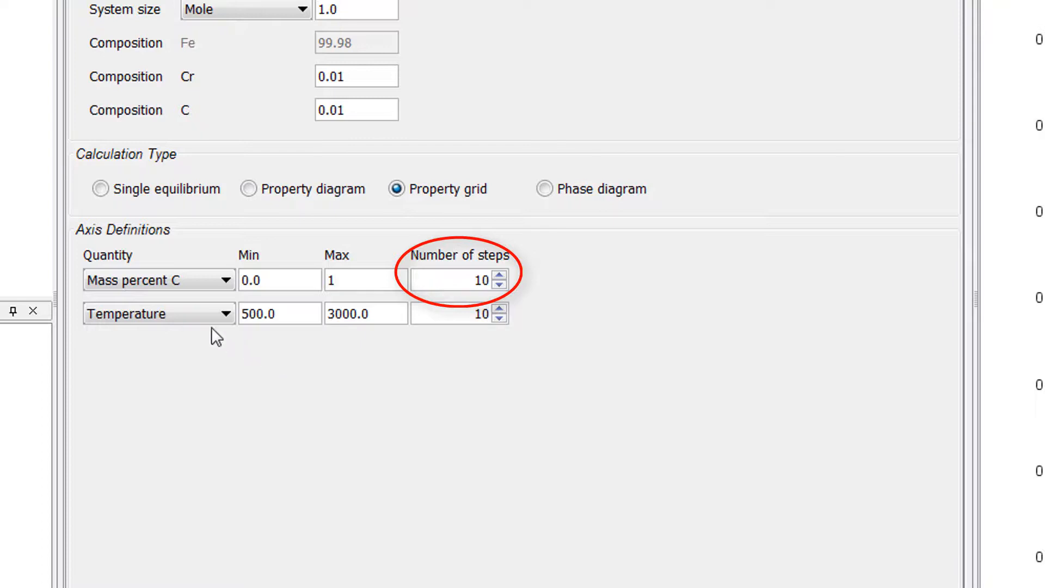
{"action": "left_click", "coordinate": [157, 313]}
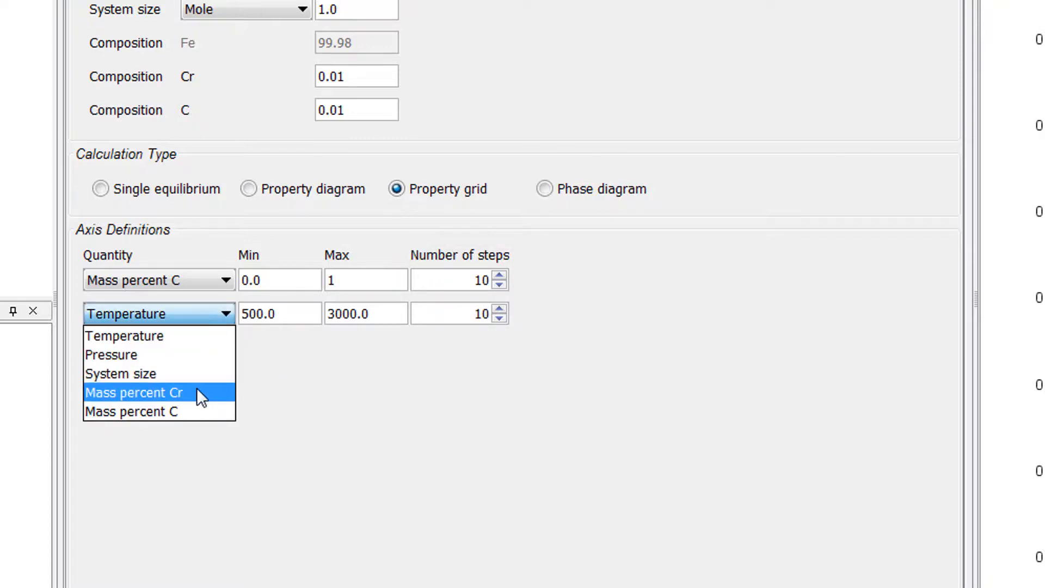
{"action": "left_click", "coordinate": [134, 392]}
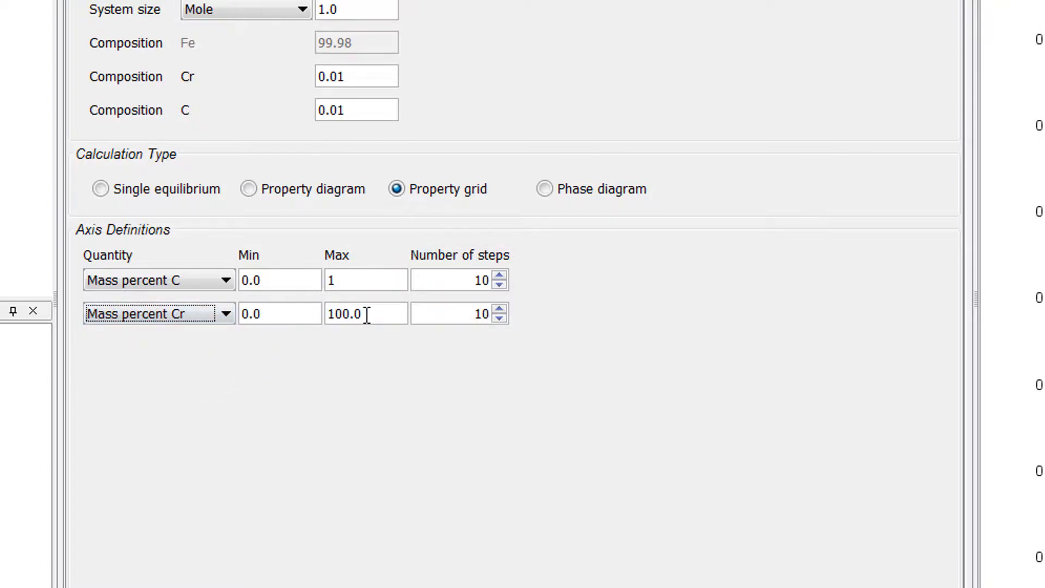
{"action": "type", "text": "20"}
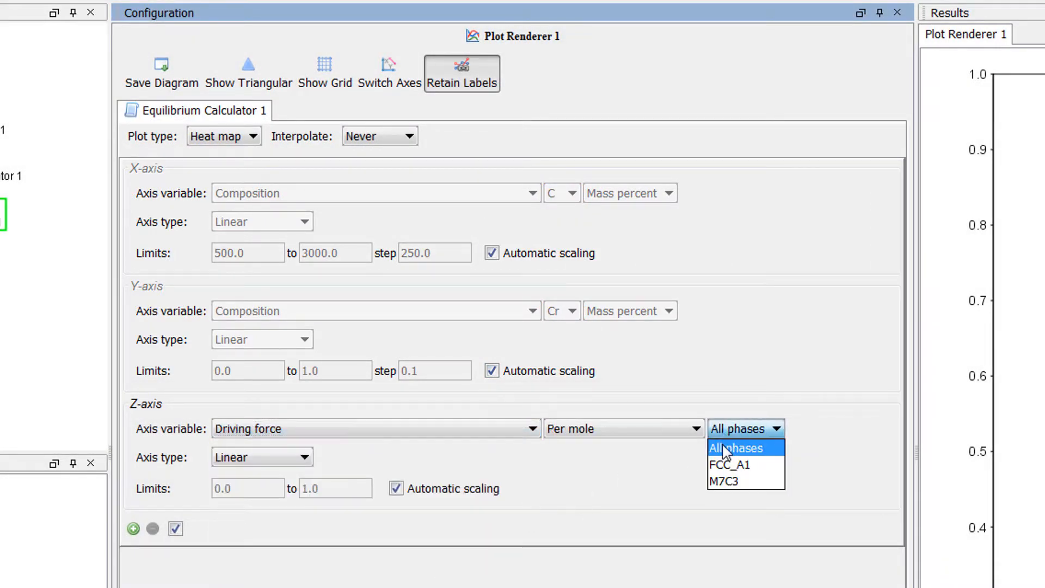
- Select M7C3 for the Driving force / Per mole Z-axis and run the plot
{"action": "left_click", "coordinate": [727, 481]}
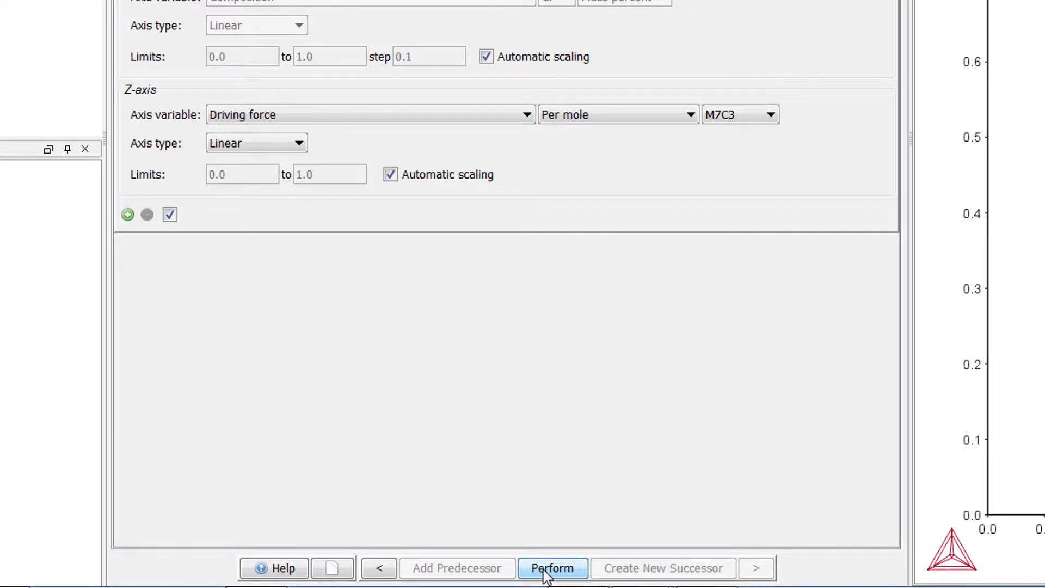
{"action": "left_click", "coordinate": [552, 568]}
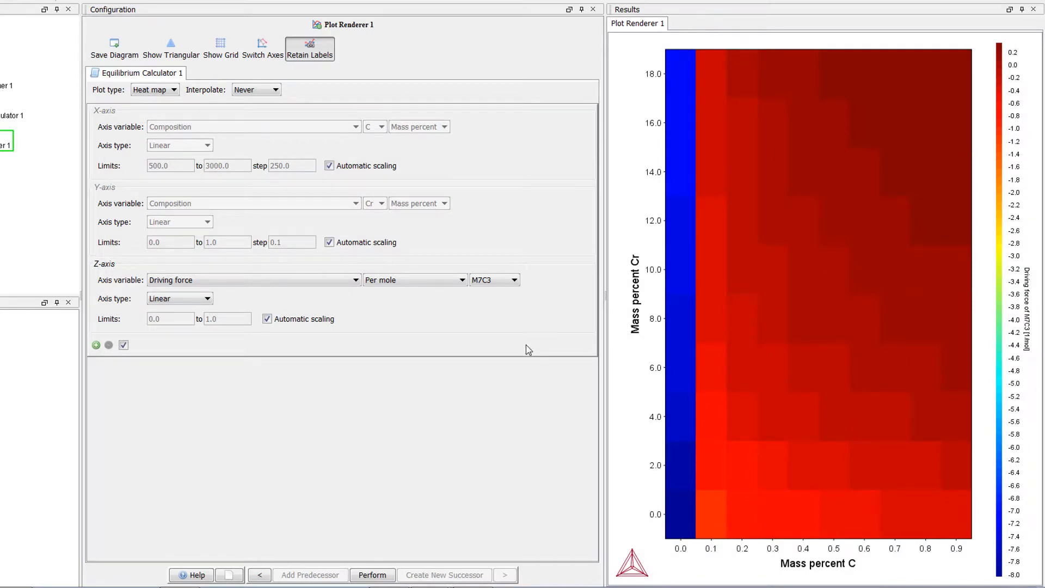
- Set heat map interpolation to 100 x 100 and redraw the plot
{"action": "left_click", "coordinate": [256, 90]}
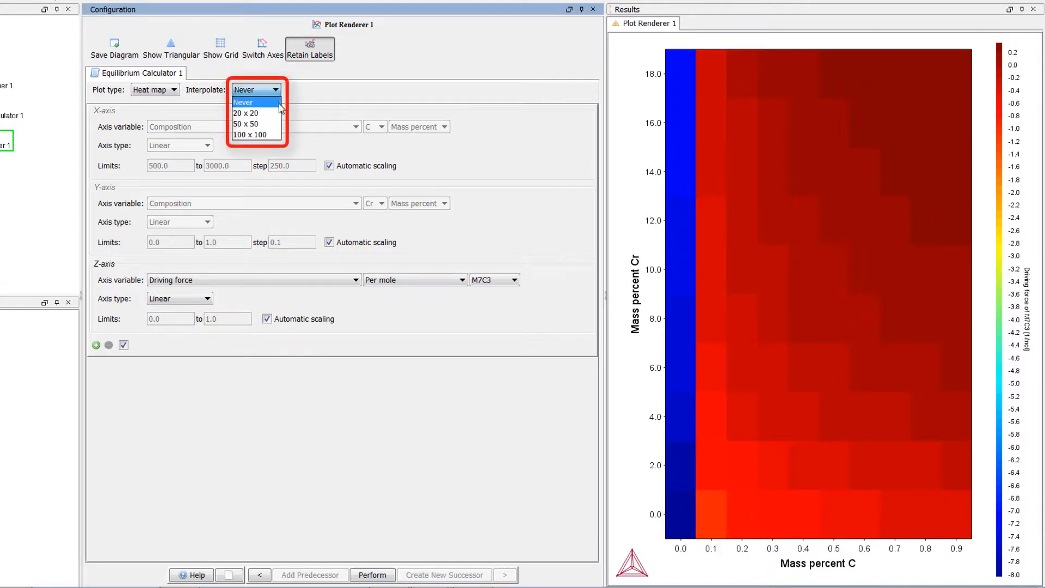
{"action": "mouse_move", "coordinate": [255, 135]}
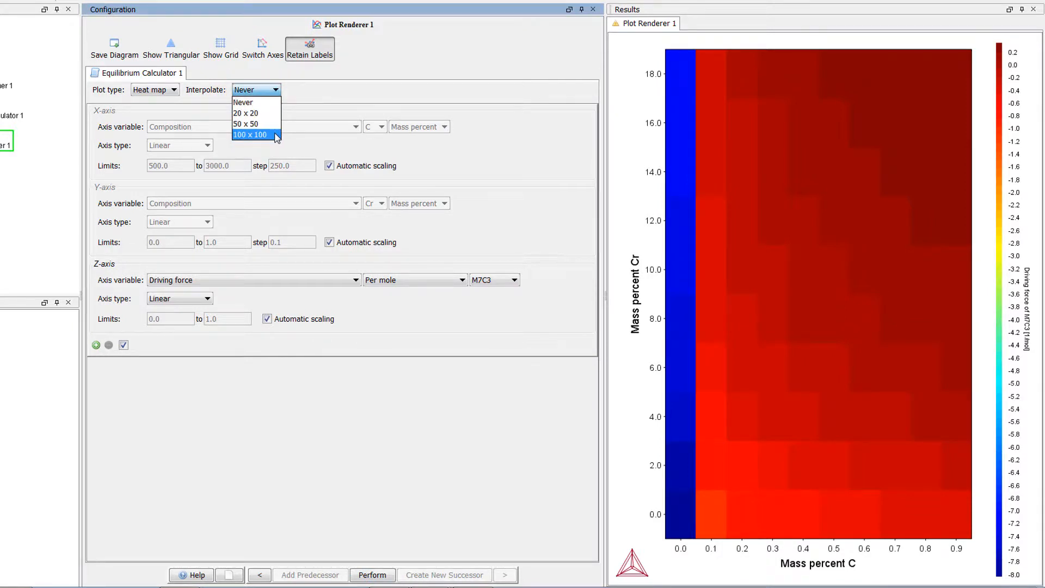
{"action": "left_click", "coordinate": [250, 135]}
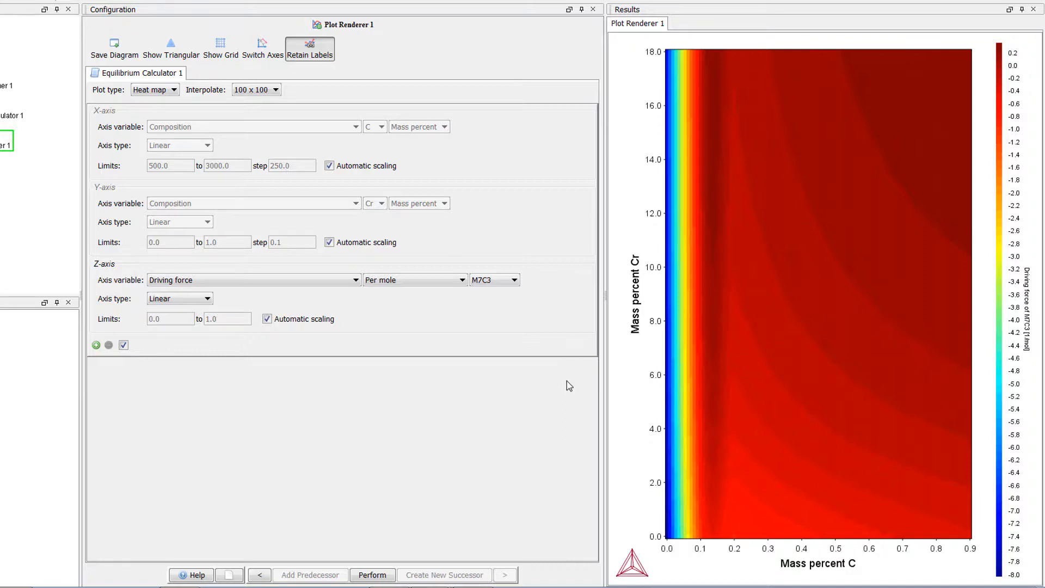
{"action": "left_click", "coordinate": [371, 574]}
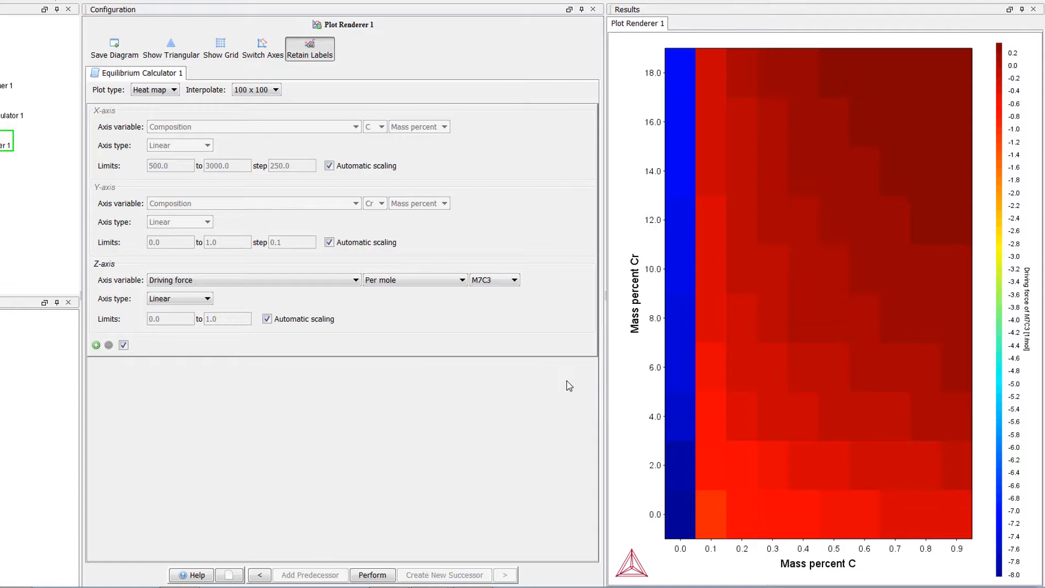
{"action": "left_click", "coordinate": [372, 575]}
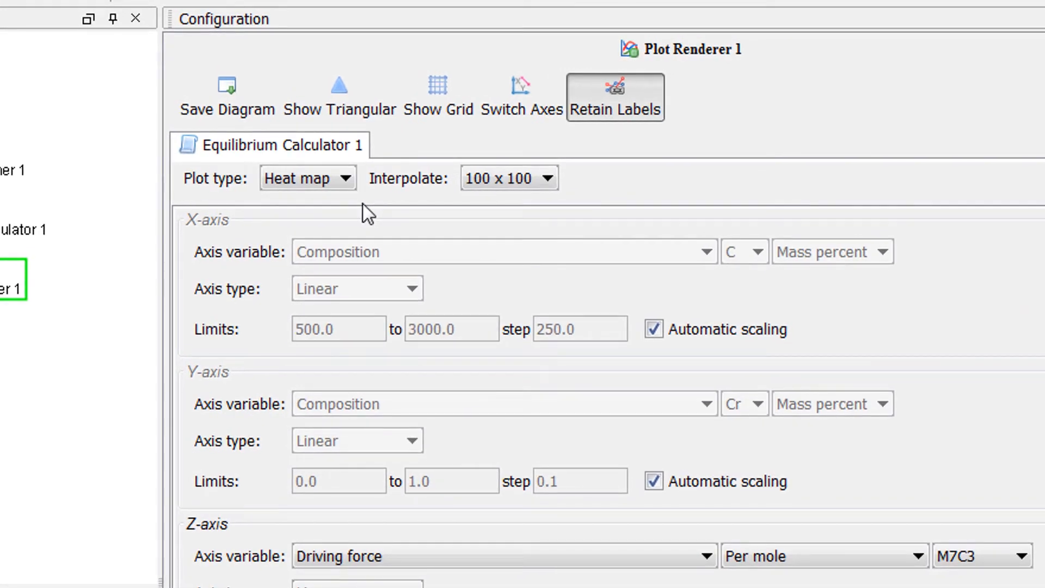
- Change the plot type from Heat map to Contour and re-run the plot
{"action": "left_click", "coordinate": [307, 177]}
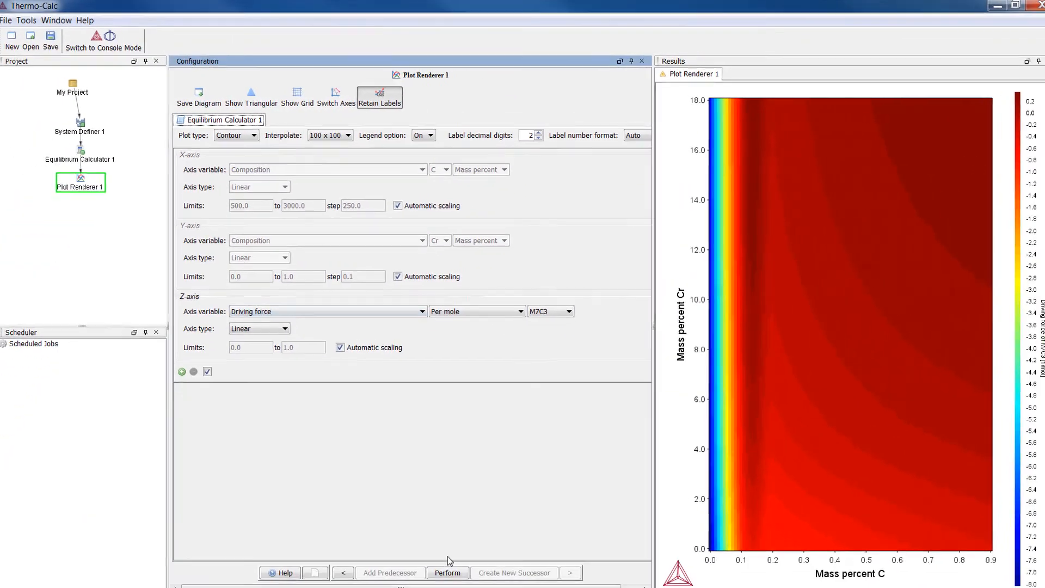
{"action": "left_click", "coordinate": [448, 572]}
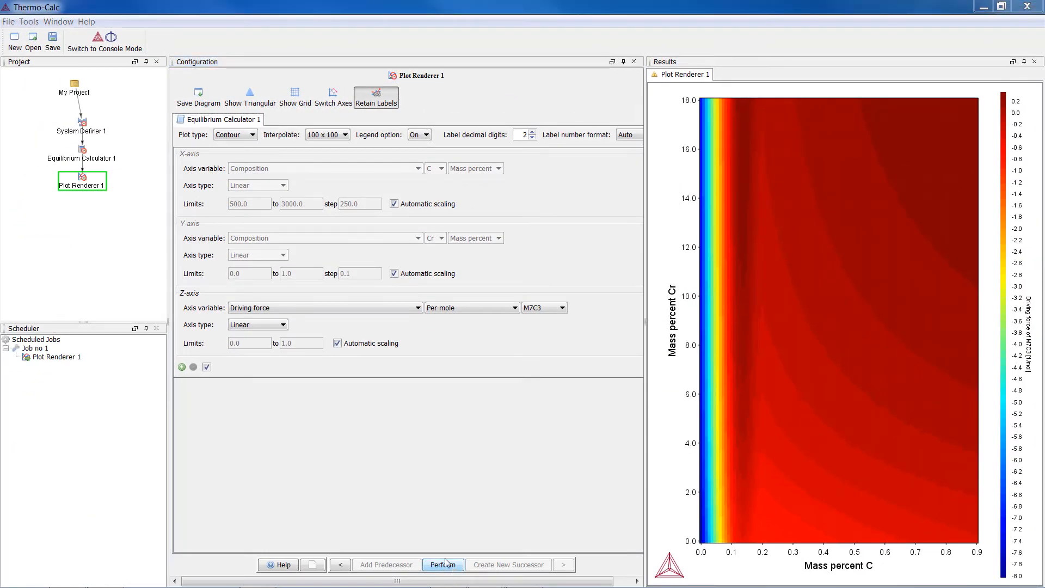
{"action": "left_click", "coordinate": [443, 565]}
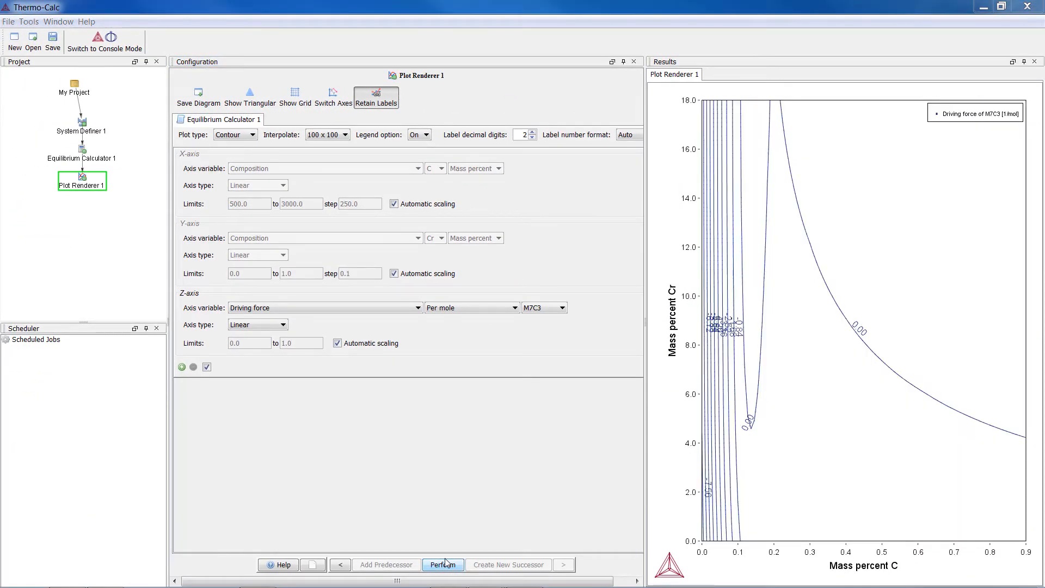